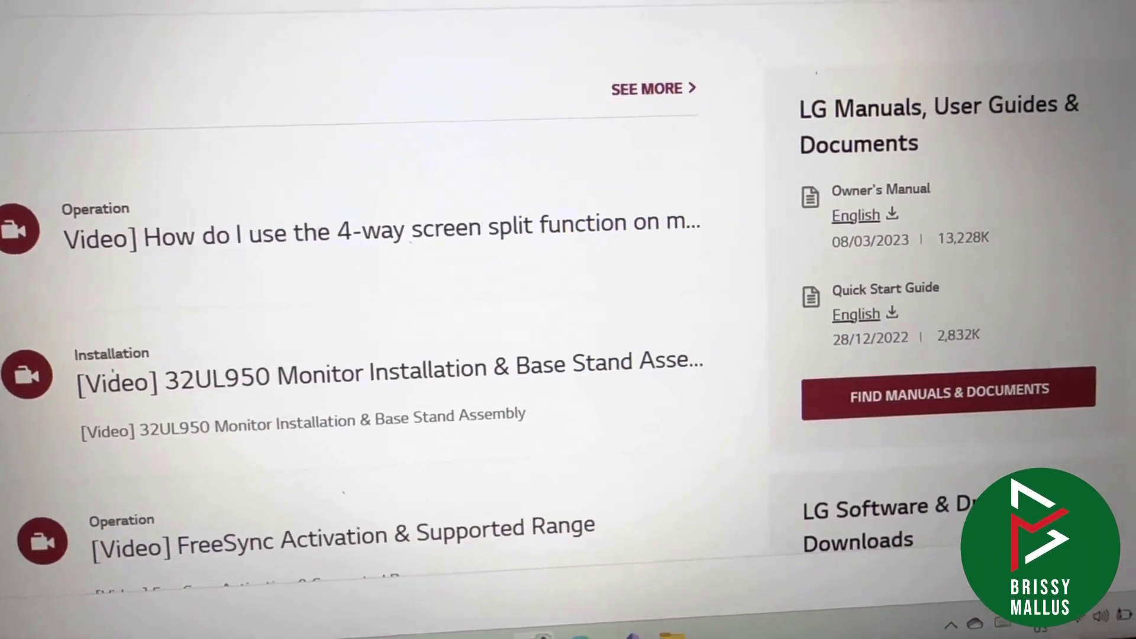
pyautogui.scroll(-3)
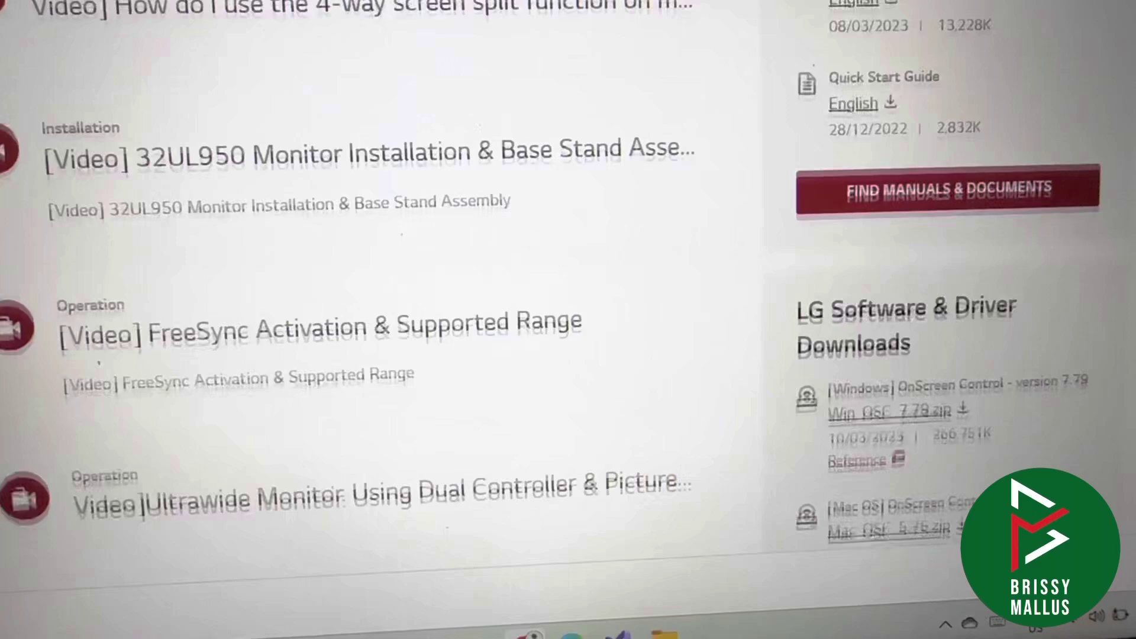
pyautogui.scroll(-3)
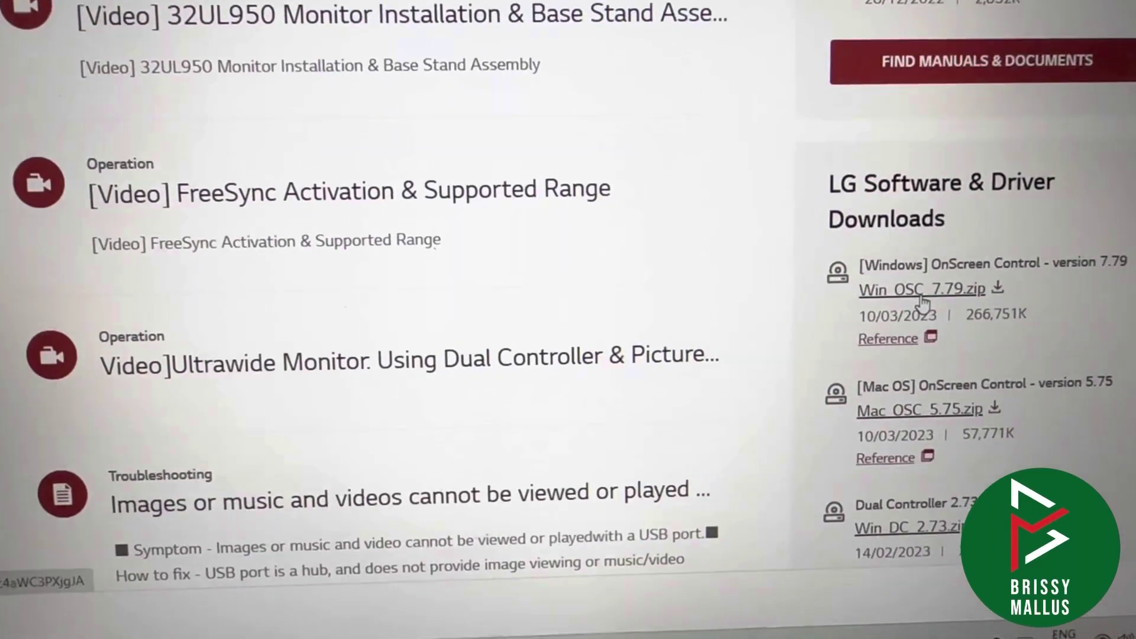